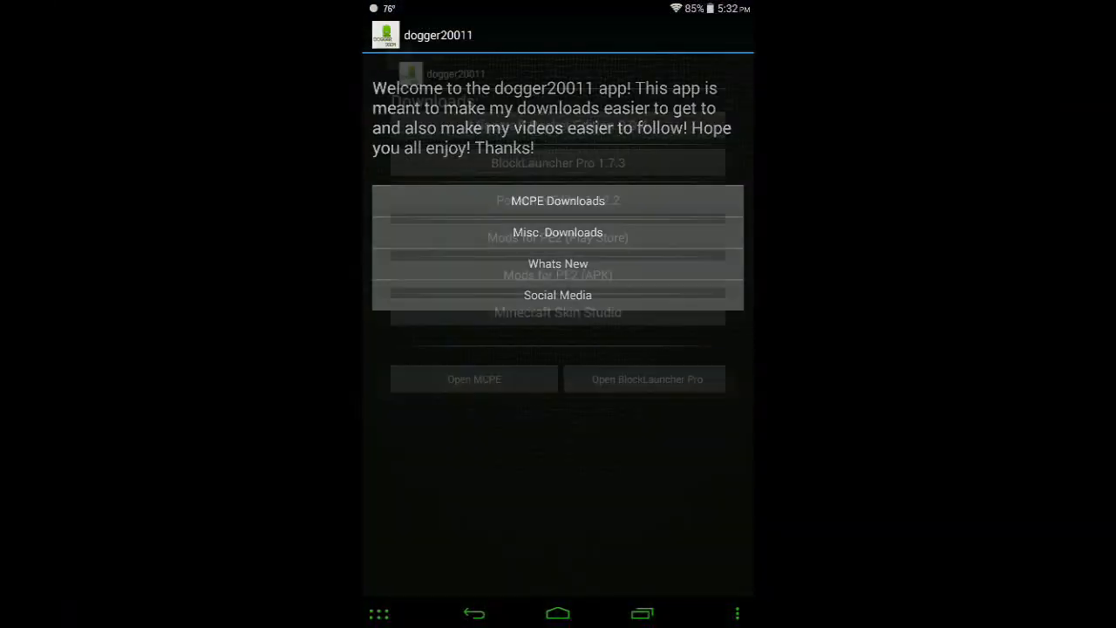
Step: Dismiss the welcome note, leave Downloads for the home screen and launch Mods for PE2
left_click(558, 201)
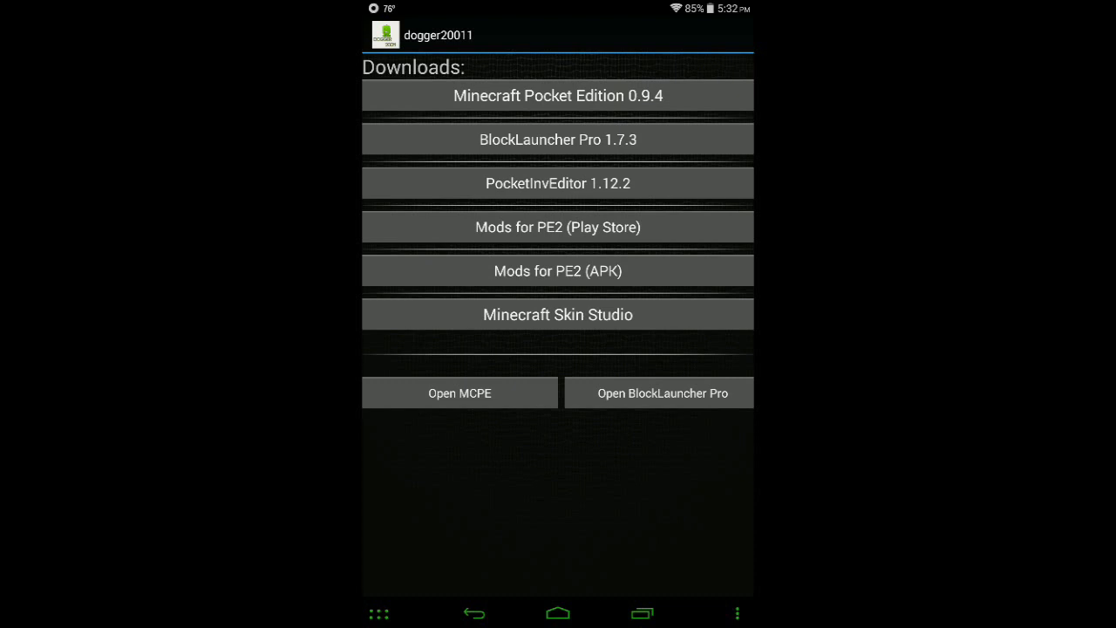
left_click(559, 613)
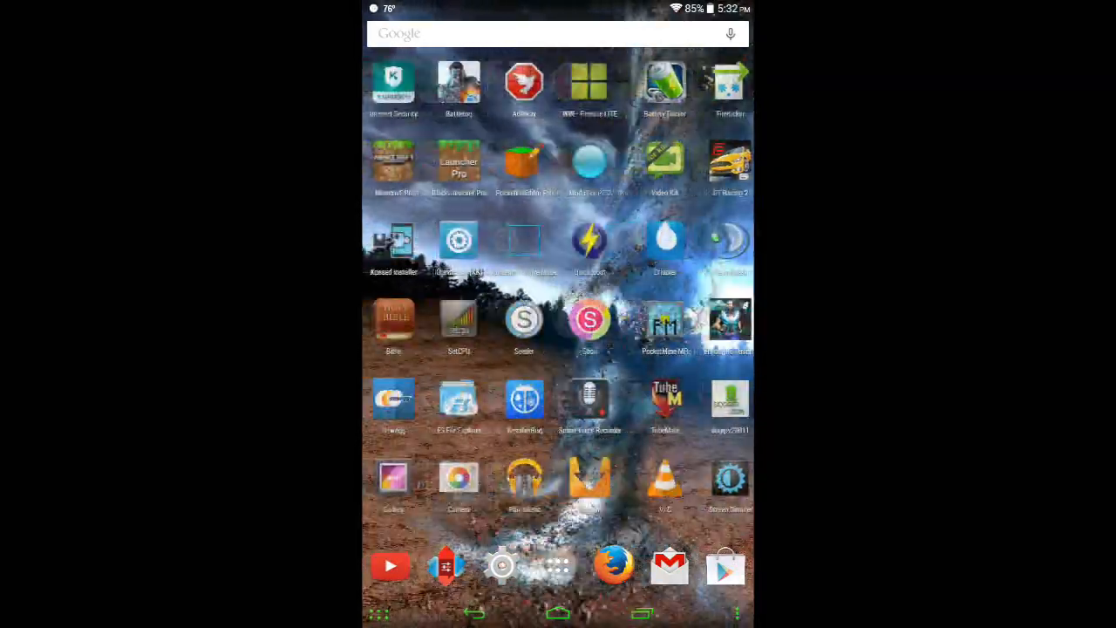
scroll("left", 3)
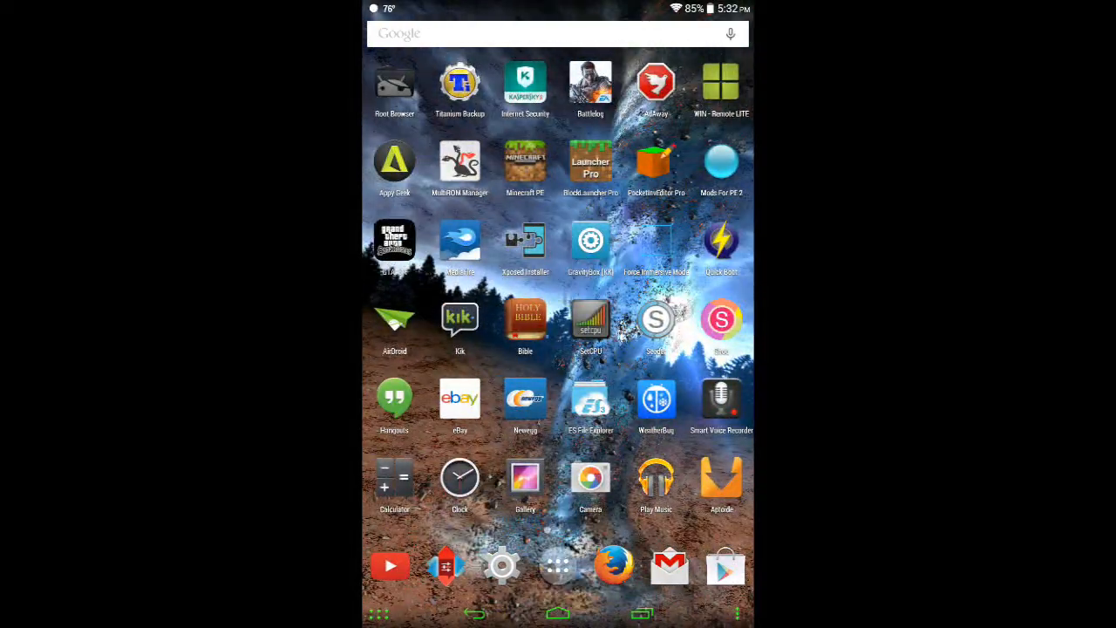
left_click(722, 161)
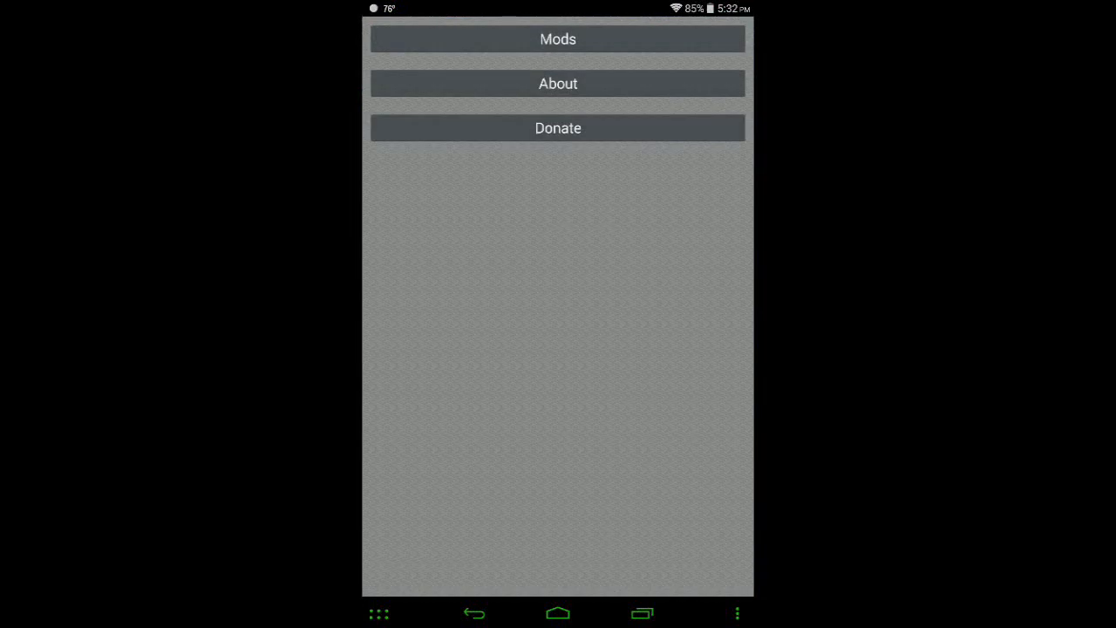
Step: Find Walk Faster in the Mods list, download it and close the Success dialog
left_click(558, 38)
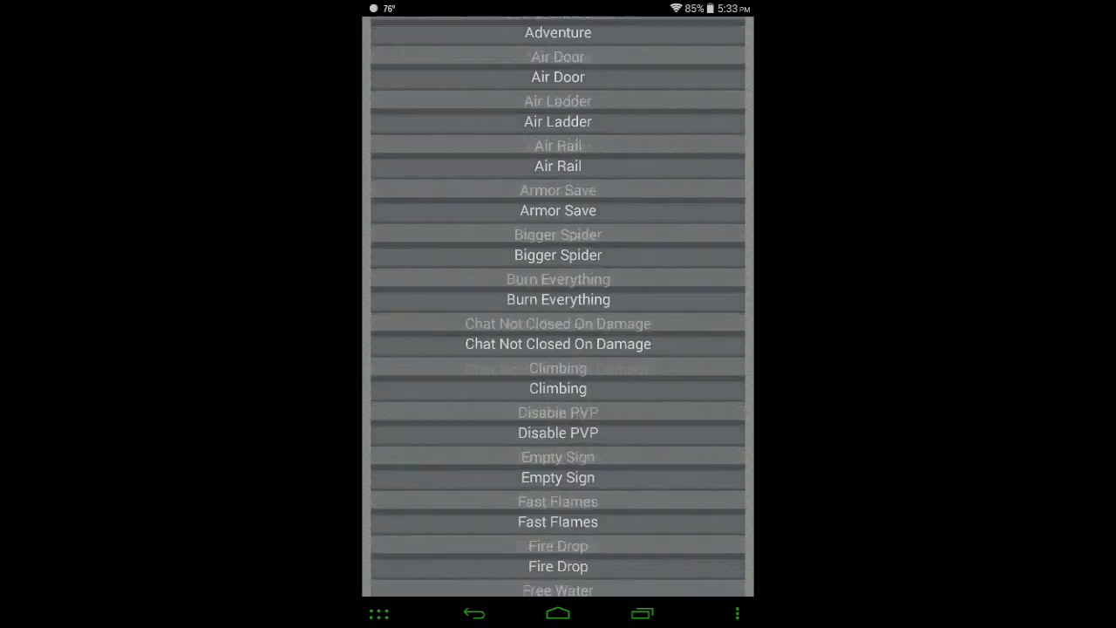
scroll("down", 3)
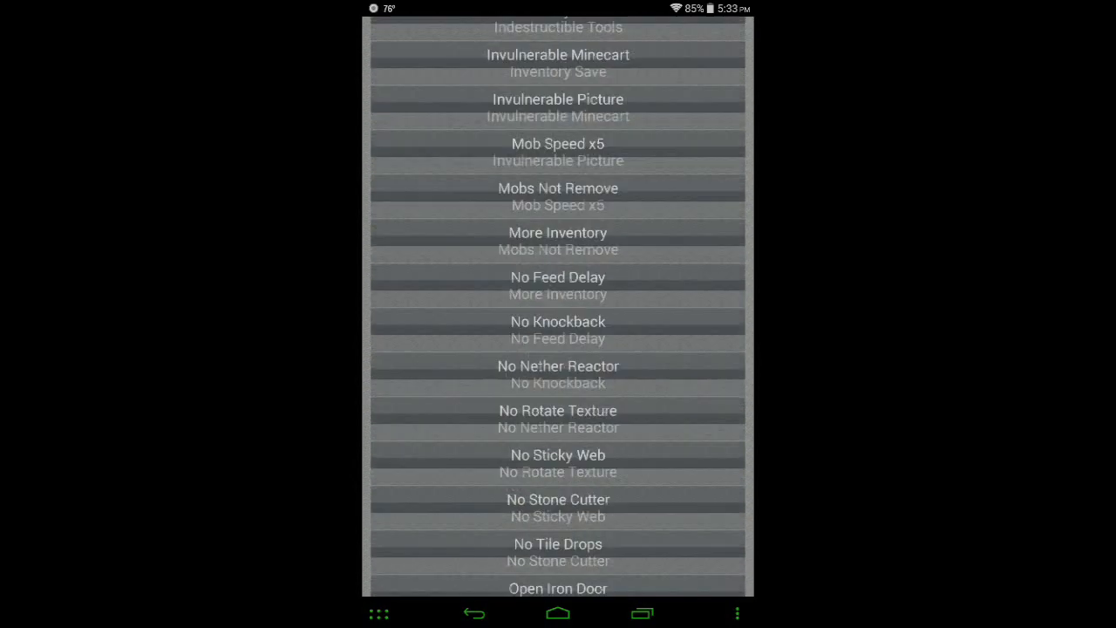
scroll("down", 3)
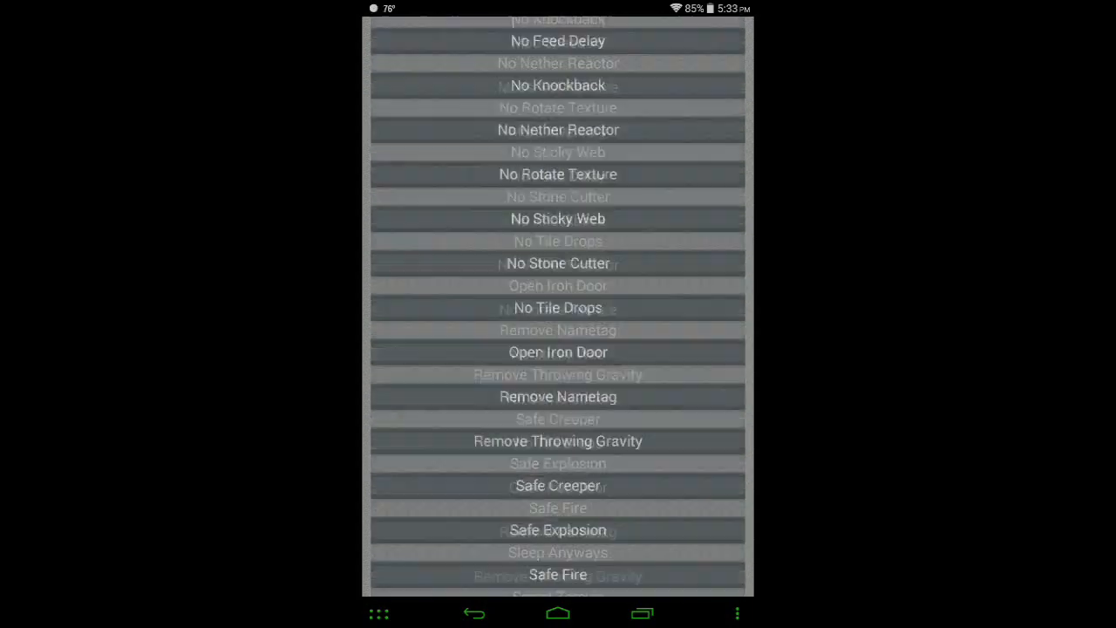
scroll("up", 3)
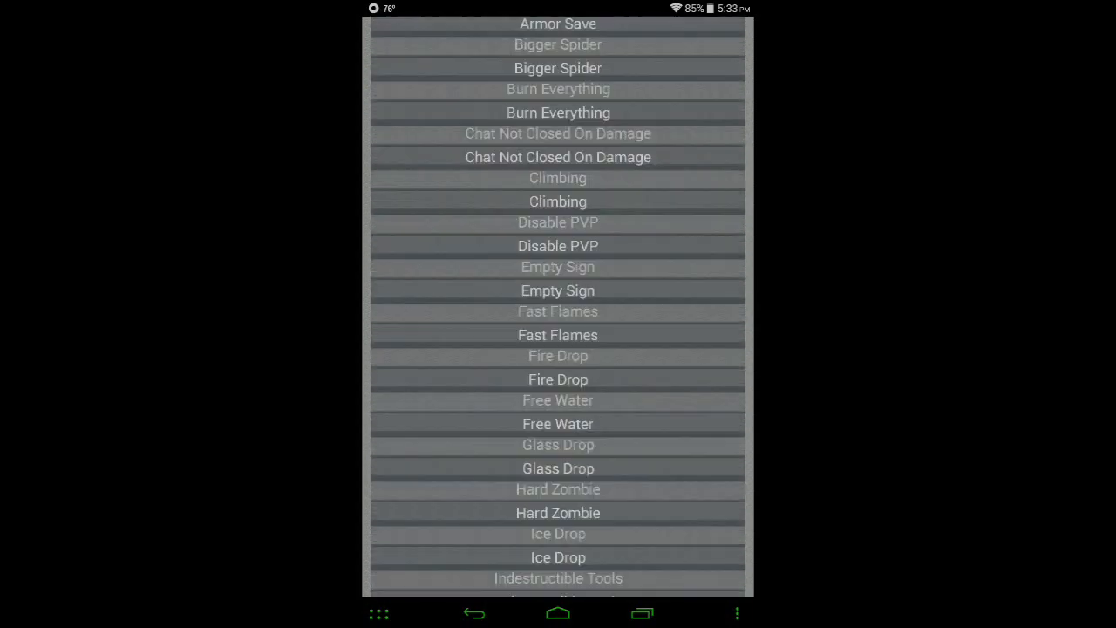
scroll("down", 3)
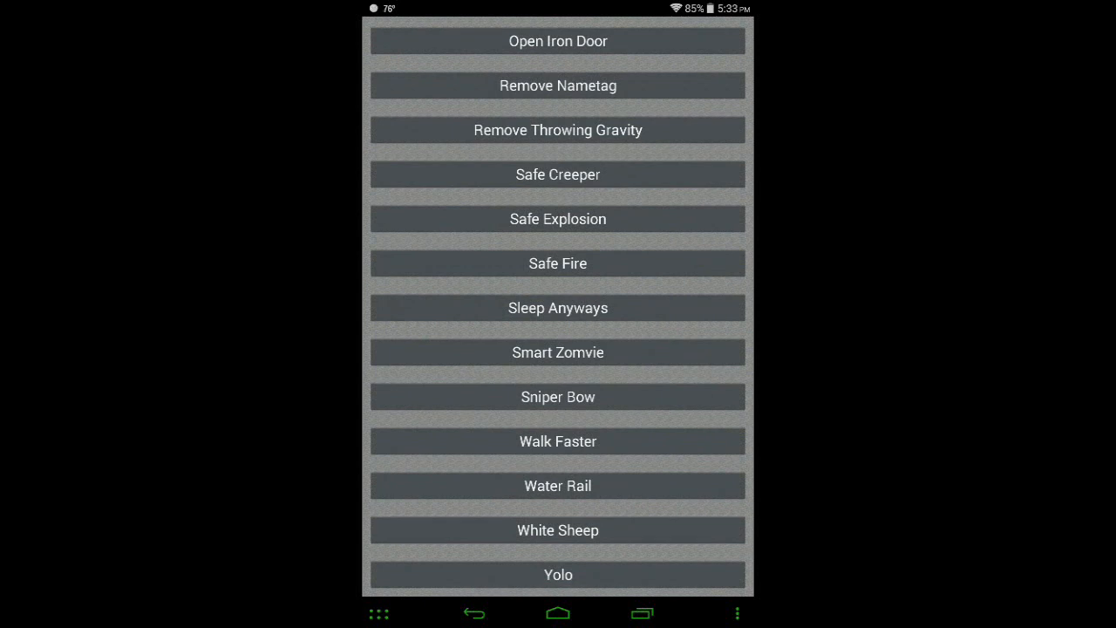
scroll("down", 3)
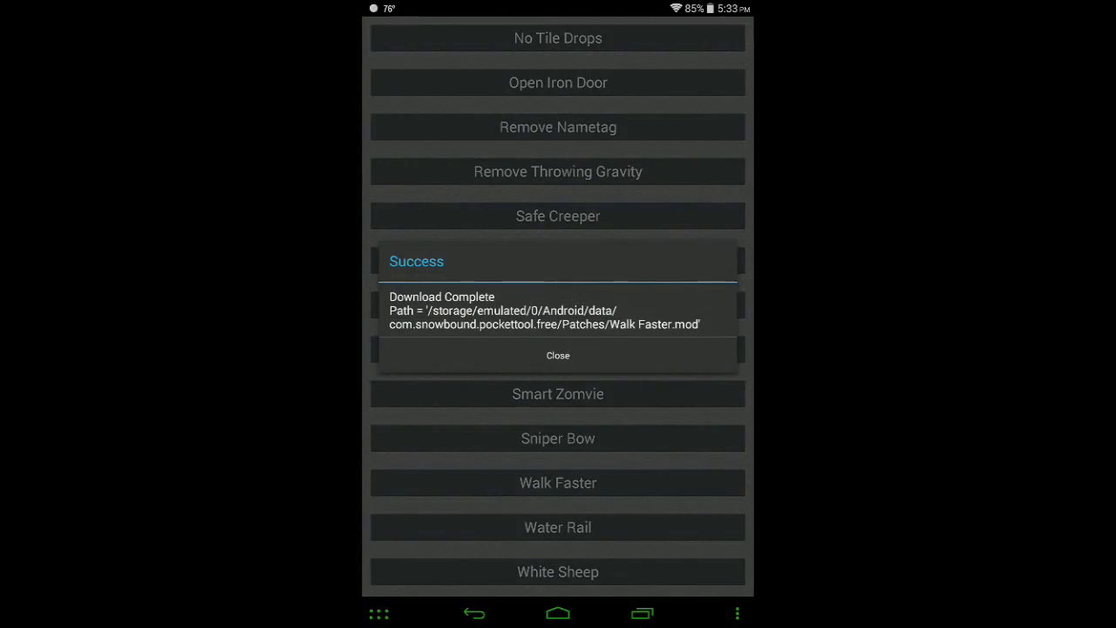
left_click(558, 356)
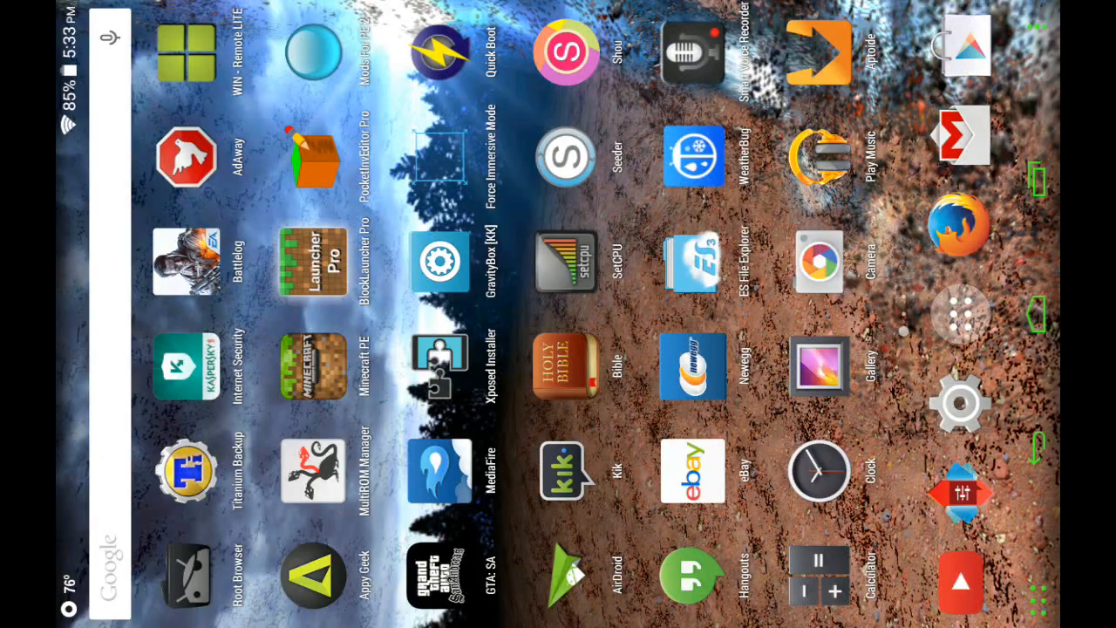
Step: Launch BlockLauncher Pro and bring up Manage ModPE Scripts from the wrench menu
left_click(310, 367)
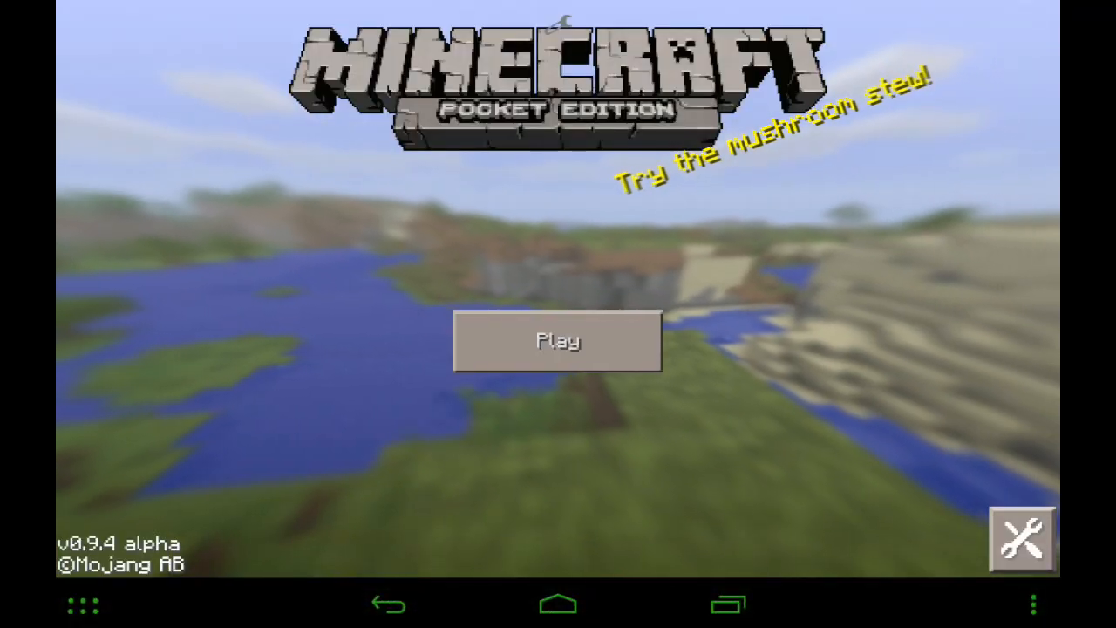
left_click(1022, 538)
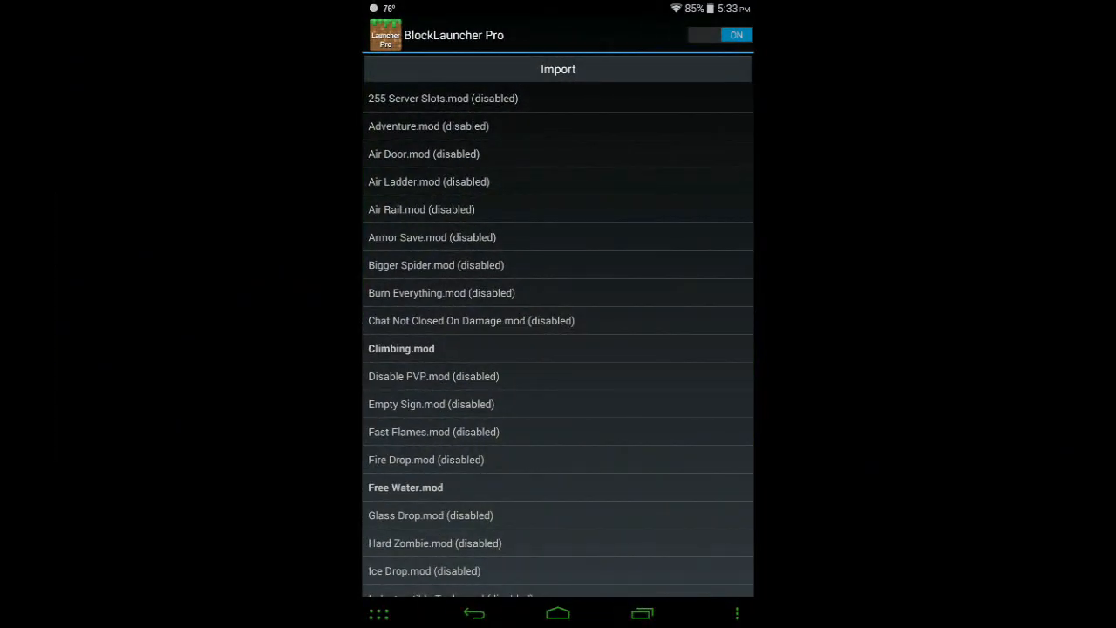
Step: Scroll through the ModPE script list to review which mods are enabled
scroll("down", 3)
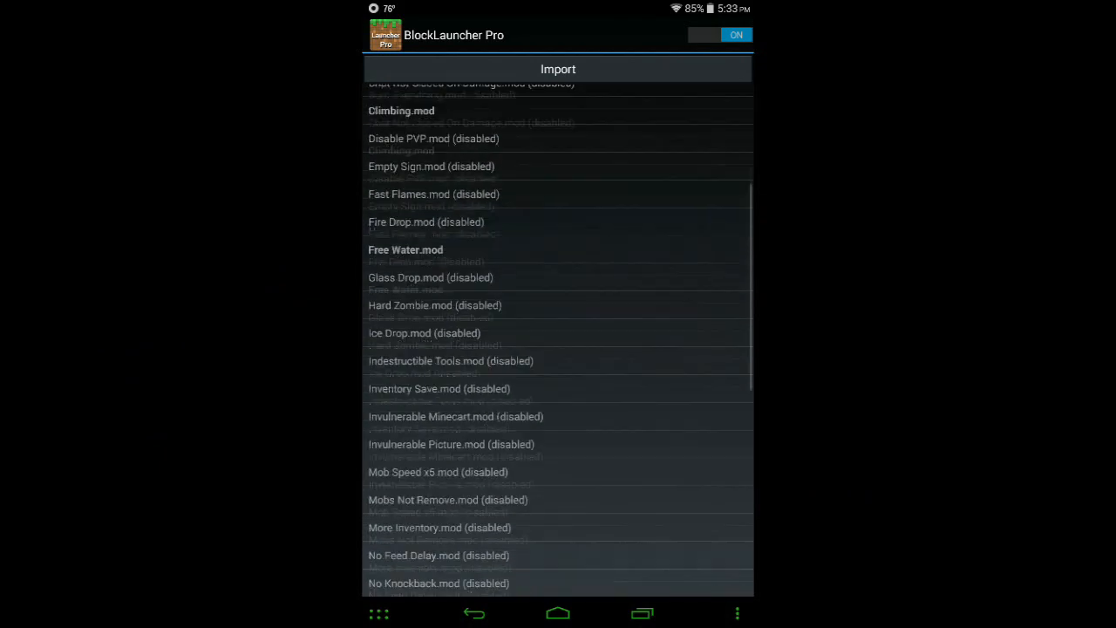
scroll("up", 3)
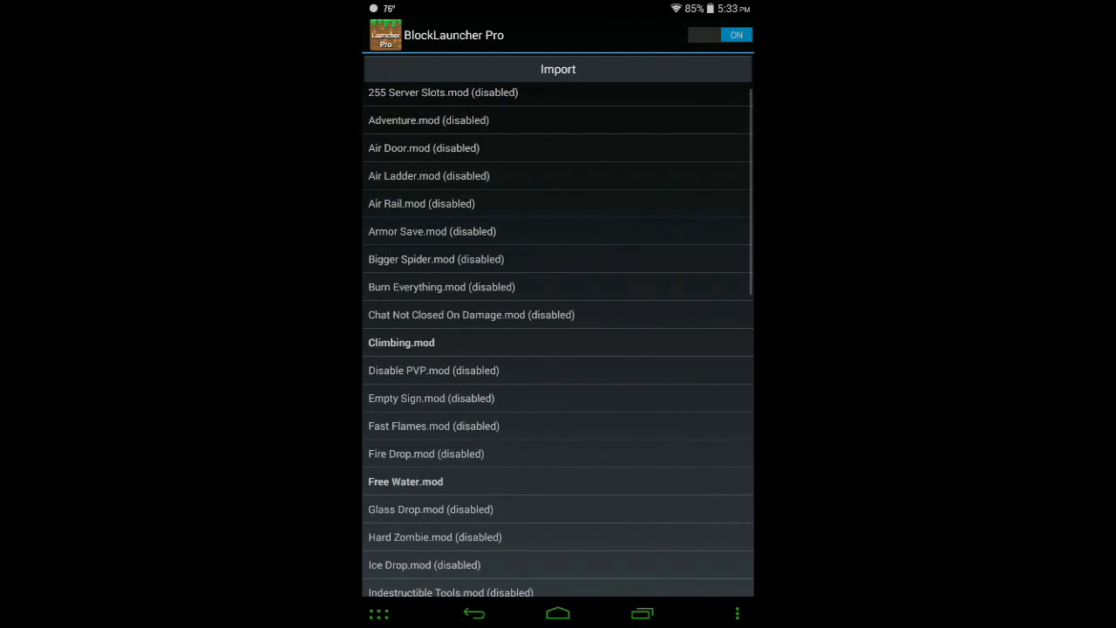
scroll("down", 3)
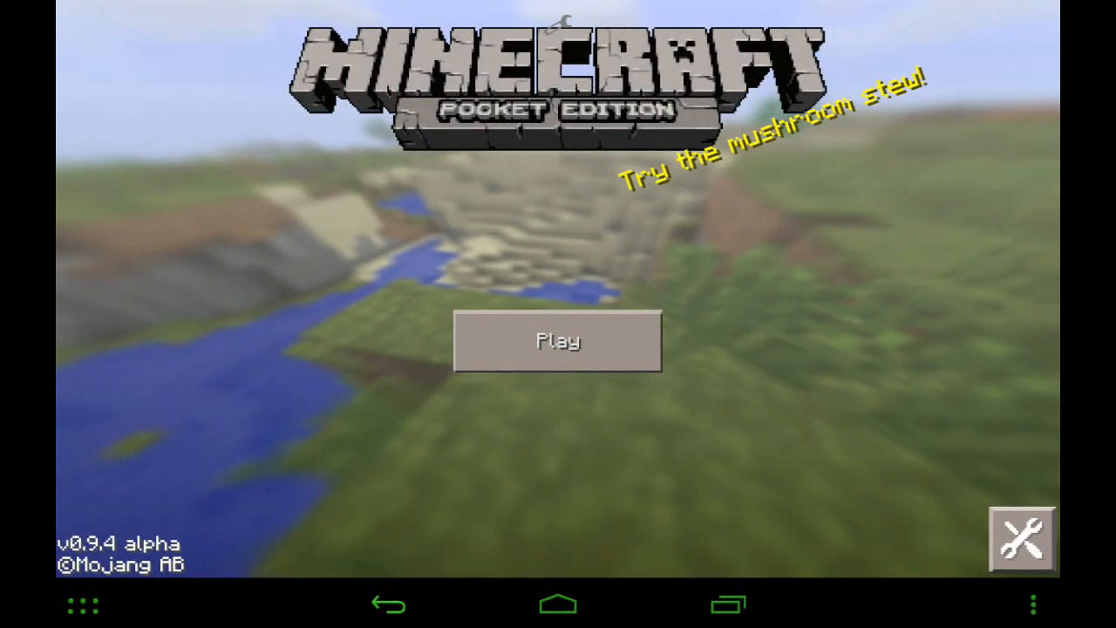
Step: Play the saved world 'My World' and spawn in-game on the sandy beach
left_click(558, 340)
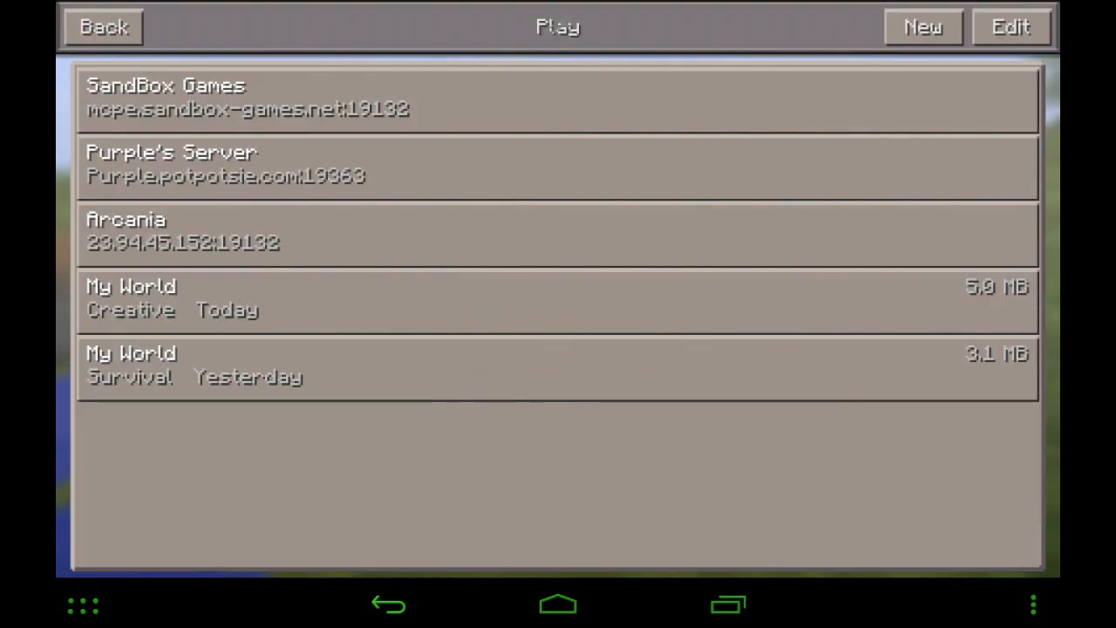
left_click(559, 301)
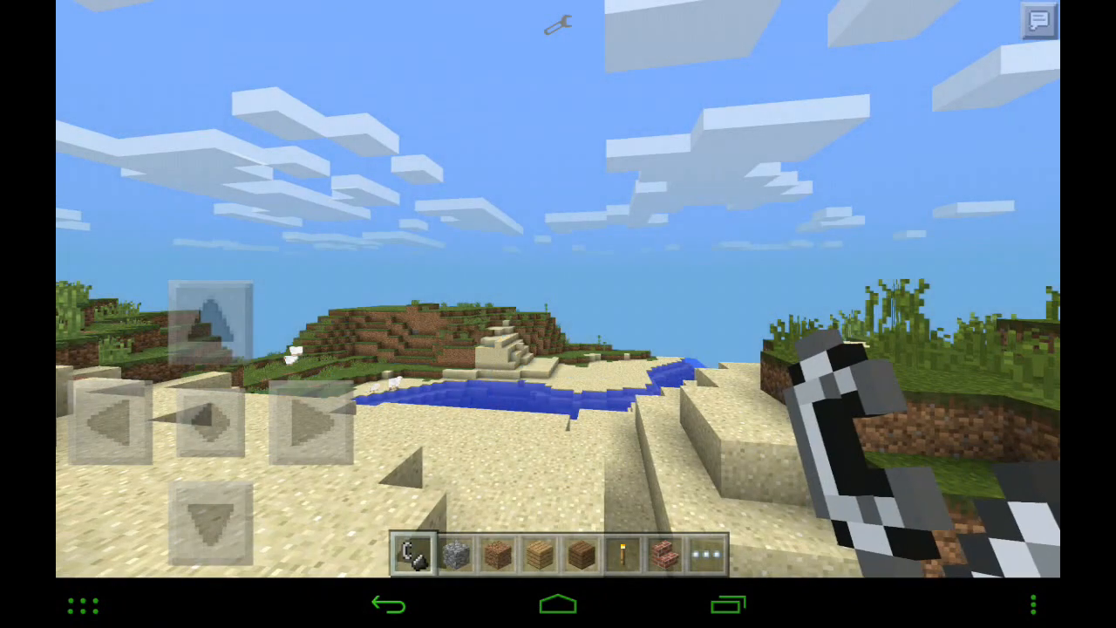